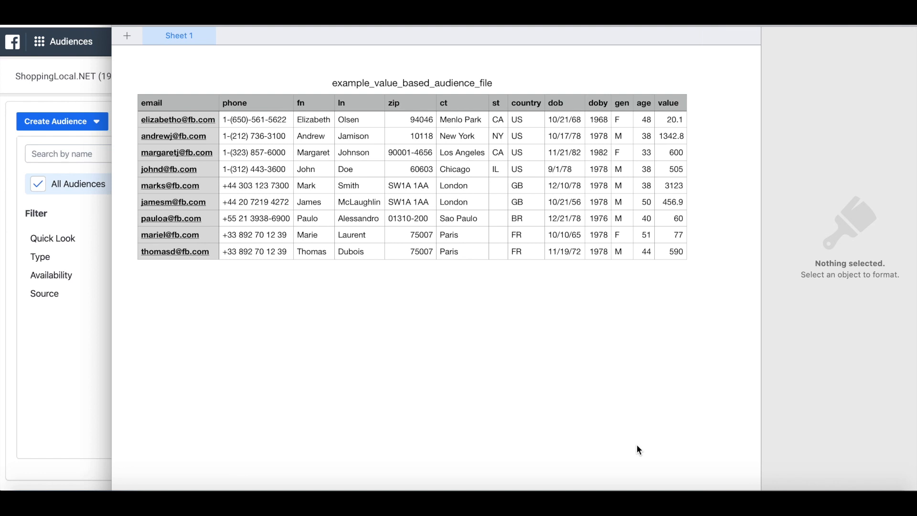
{"action": "mouse_move", "coordinate": [283, 104]}
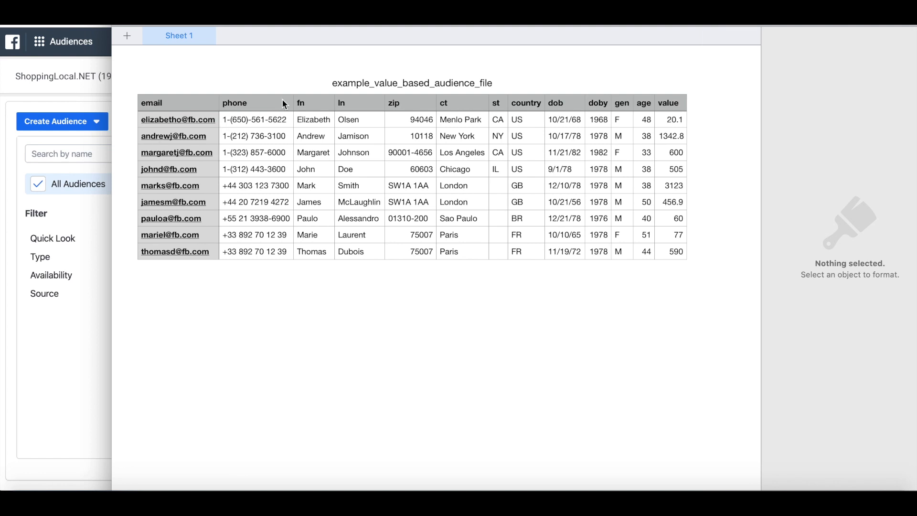
{"action": "mouse_move", "coordinate": [178, 237]}
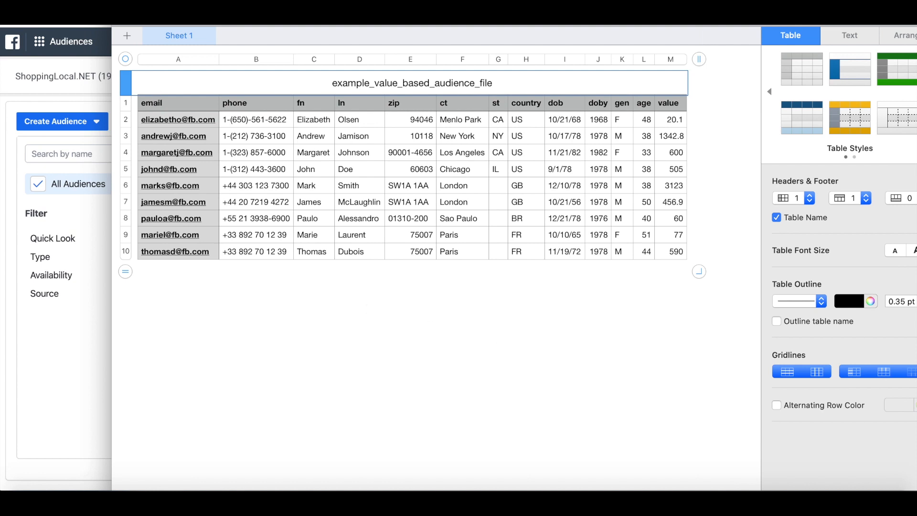
Step: From business.facebook.com Audiences, begin a new Custom Audience to reach the source options
{"action": "left_click", "coordinate": [110, 84]}
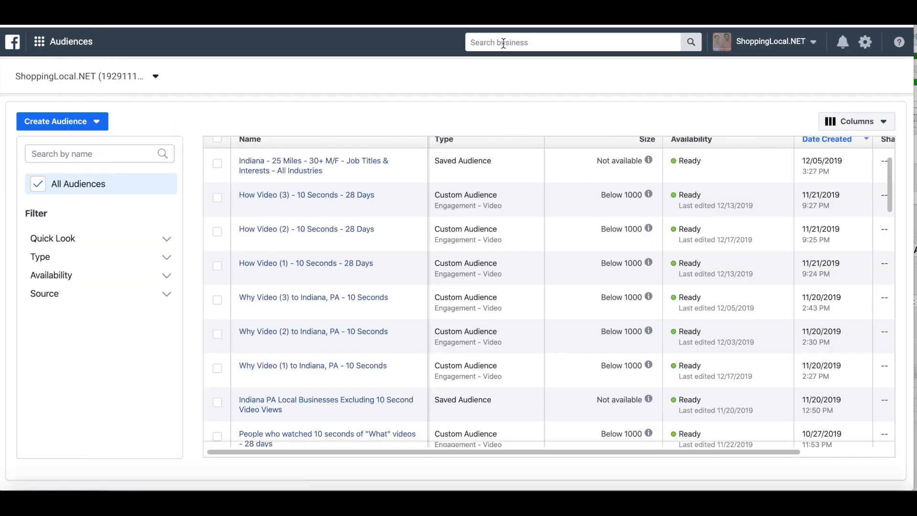
{"action": "type", "text": "business.facebook.com"}
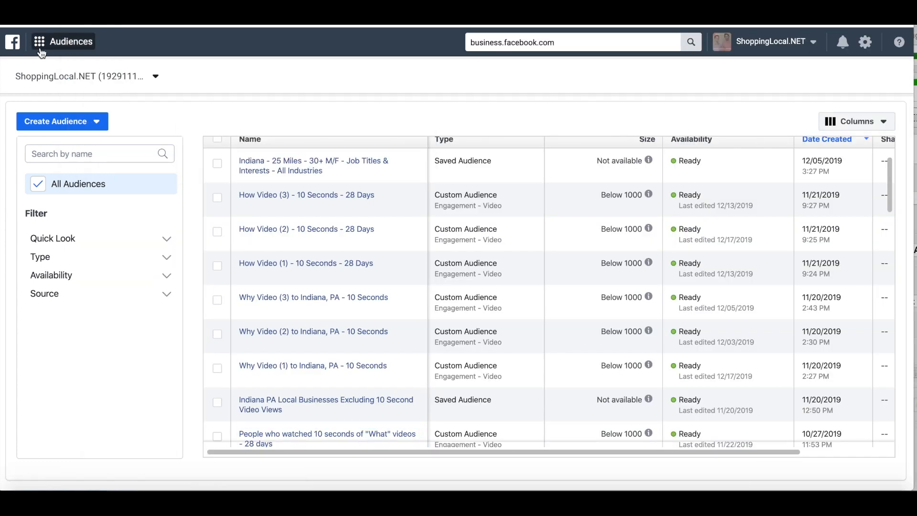
{"action": "left_click", "coordinate": [39, 41]}
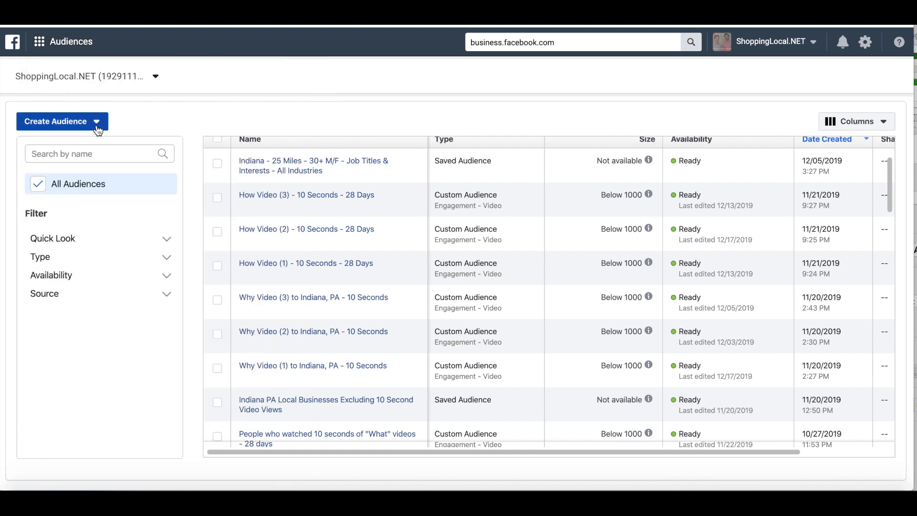
{"action": "left_click", "coordinate": [62, 121]}
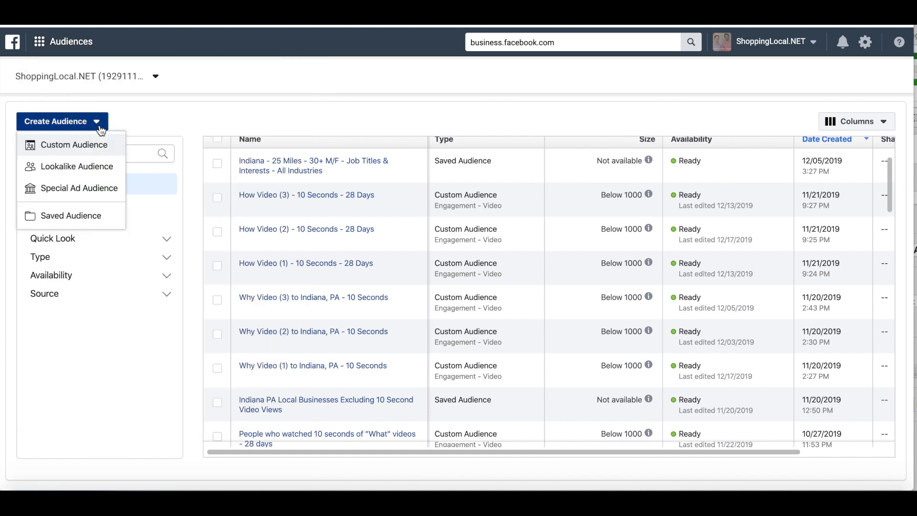
{"action": "left_click", "coordinate": [75, 145]}
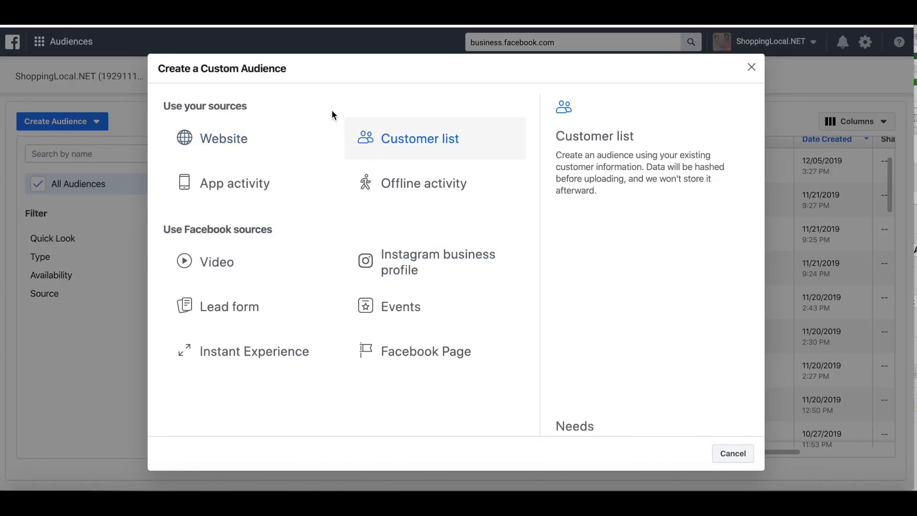
Step: Use a customer list with LTV, sourced Directly from customers, and upload the CSV file
{"action": "left_click", "coordinate": [420, 139]}
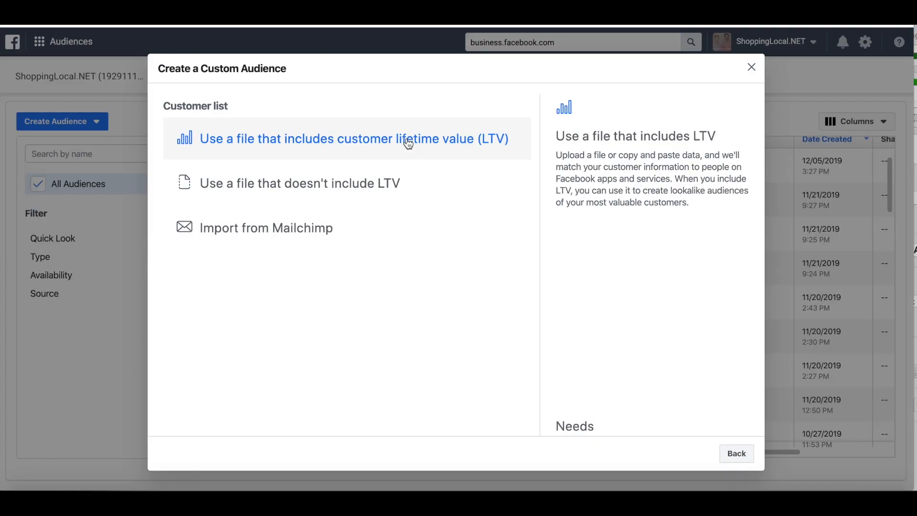
{"action": "mouse_move", "coordinate": [321, 143]}
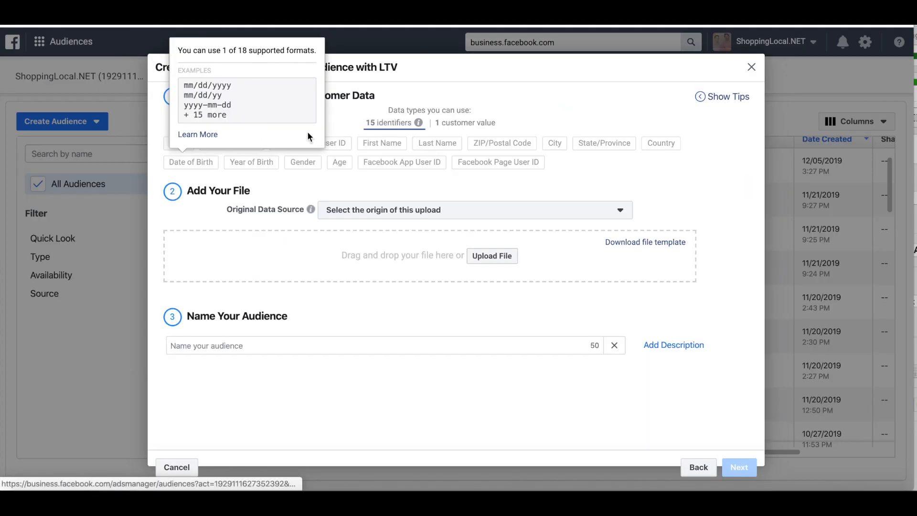
{"action": "mouse_move", "coordinate": [320, 215]}
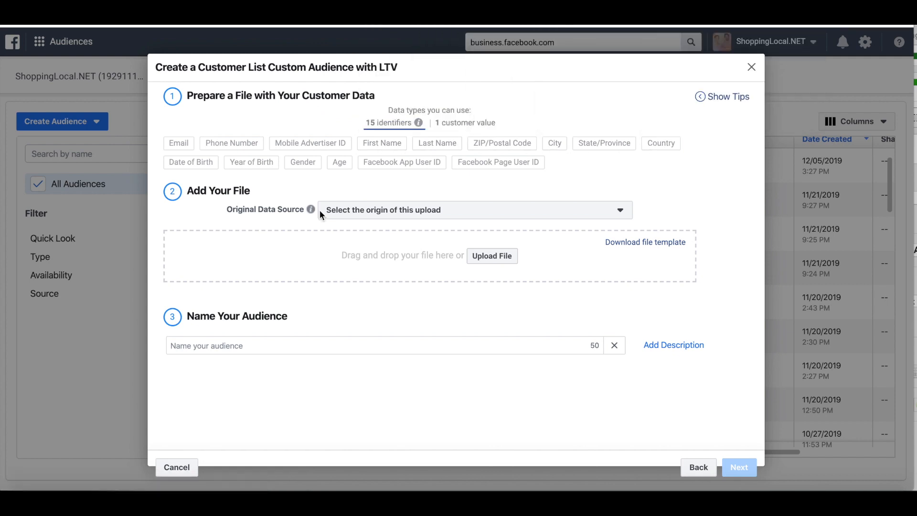
{"action": "left_click", "coordinate": [475, 211]}
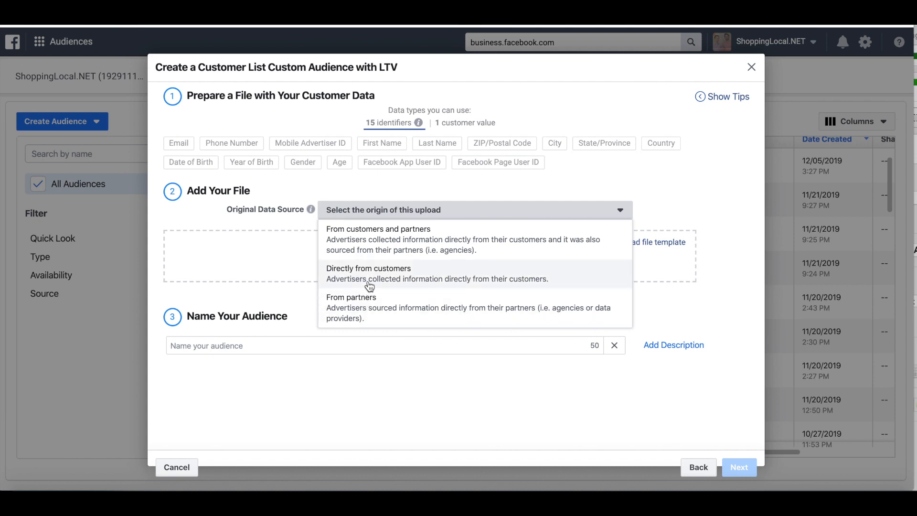
{"action": "left_click", "coordinate": [369, 273]}
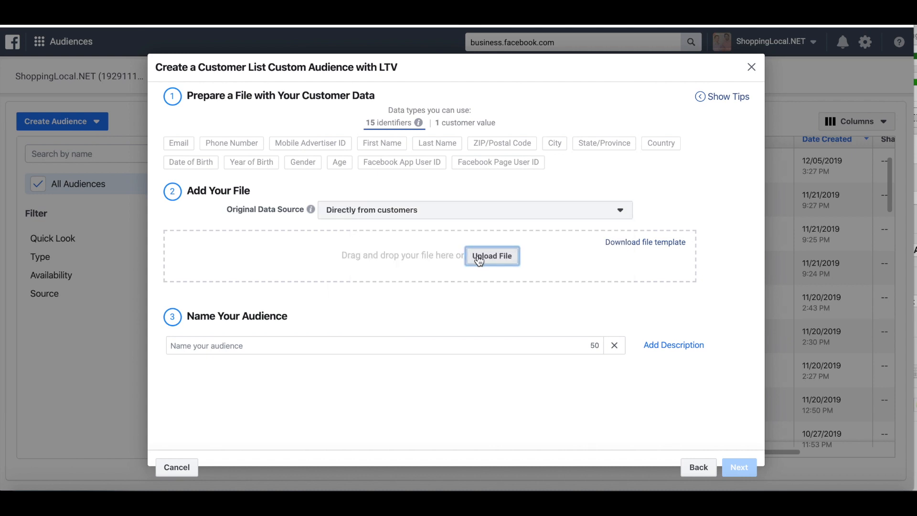
{"action": "left_click", "coordinate": [492, 256]}
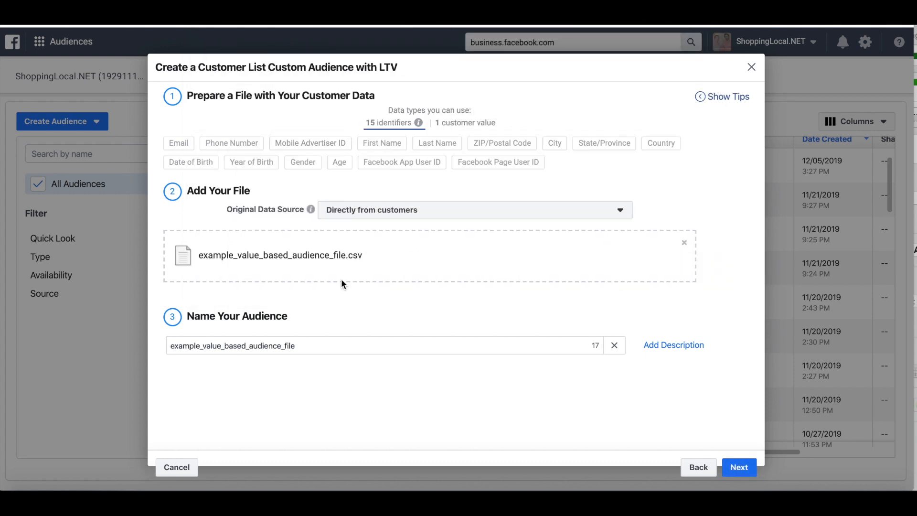
{"action": "left_click", "coordinate": [740, 468]}
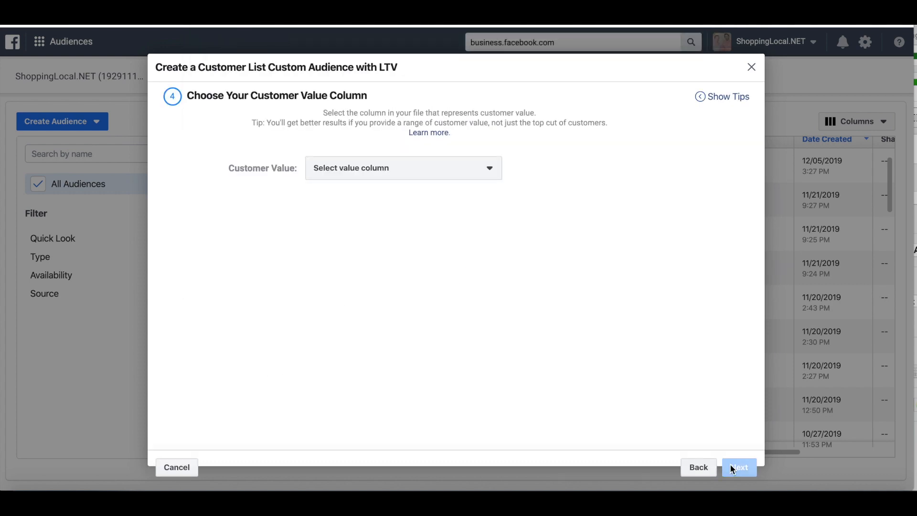
Step: Map the value column as Customer Value, confirm all 13 columns mapped, and upload the list
{"action": "left_click", "coordinate": [403, 167]}
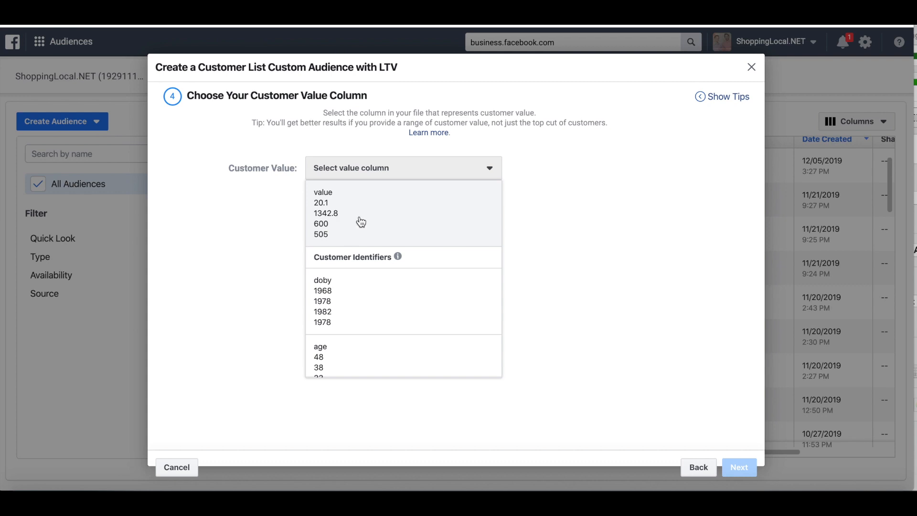
{"action": "mouse_move", "coordinate": [353, 227]}
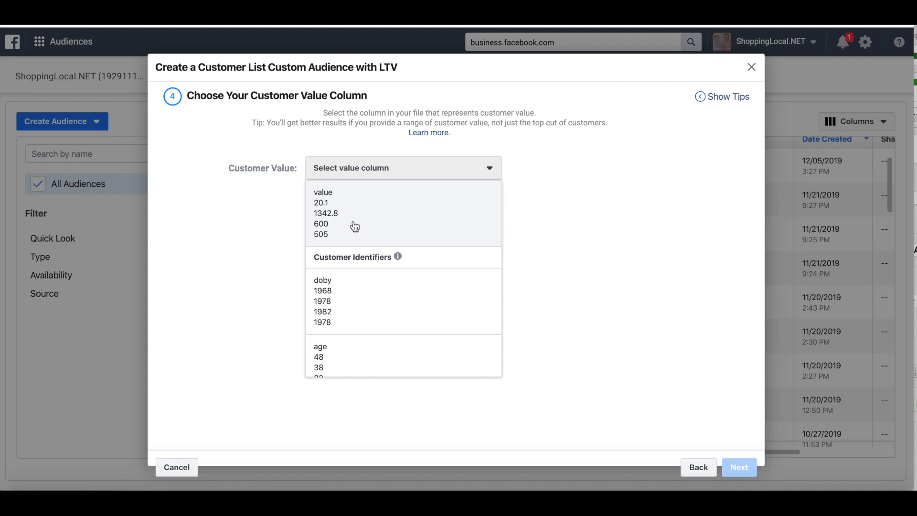
{"action": "left_click", "coordinate": [323, 192]}
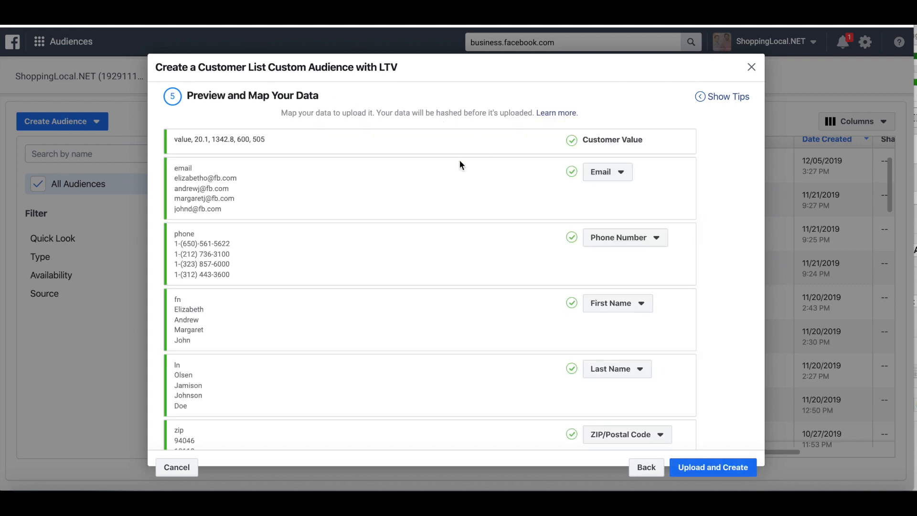
{"action": "scroll", "scroll_direction": "down", "scroll_amount": 3}
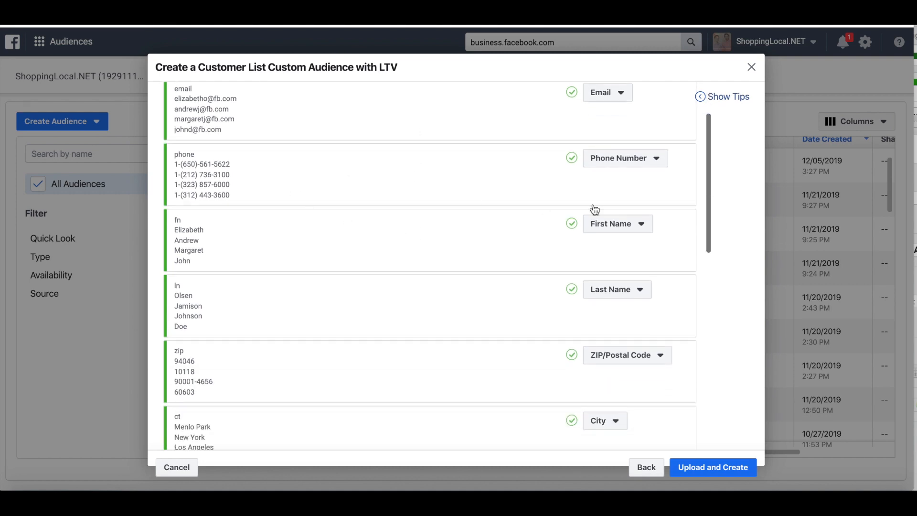
{"action": "left_click", "coordinate": [625, 159]}
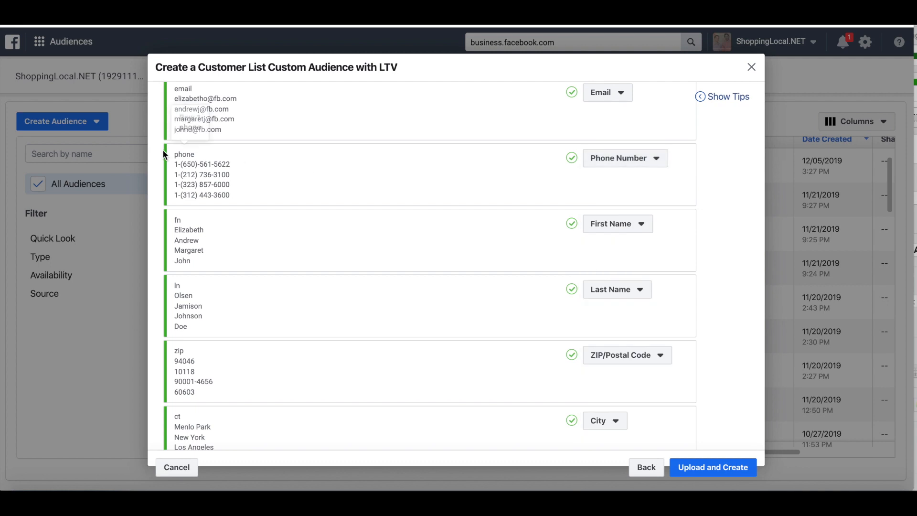
{"action": "left_click", "coordinate": [625, 158]}
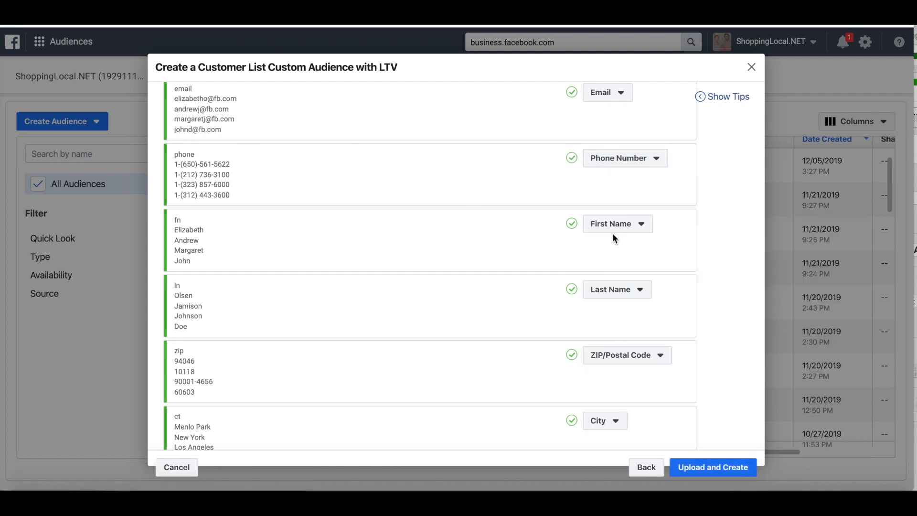
{"action": "scroll", "scroll_direction": "down", "scroll_amount": 3}
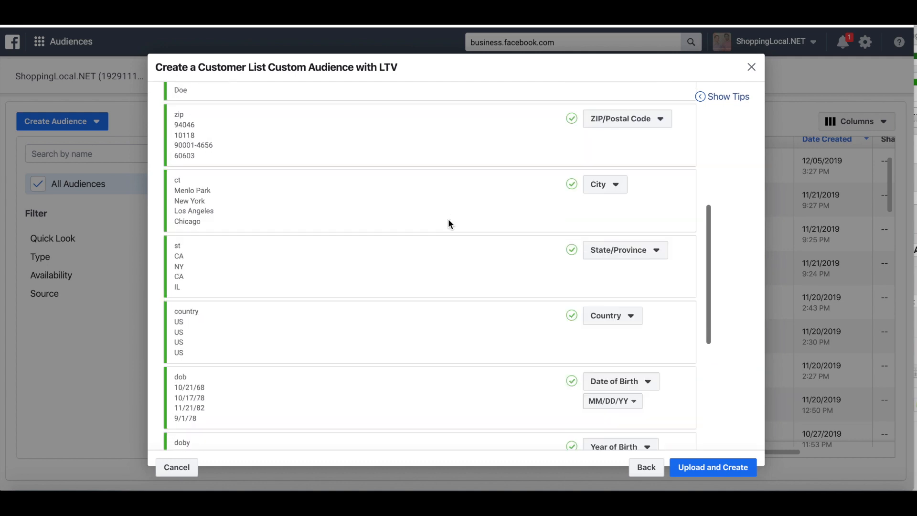
{"action": "scroll", "scroll_direction": "down", "scroll_amount": 3}
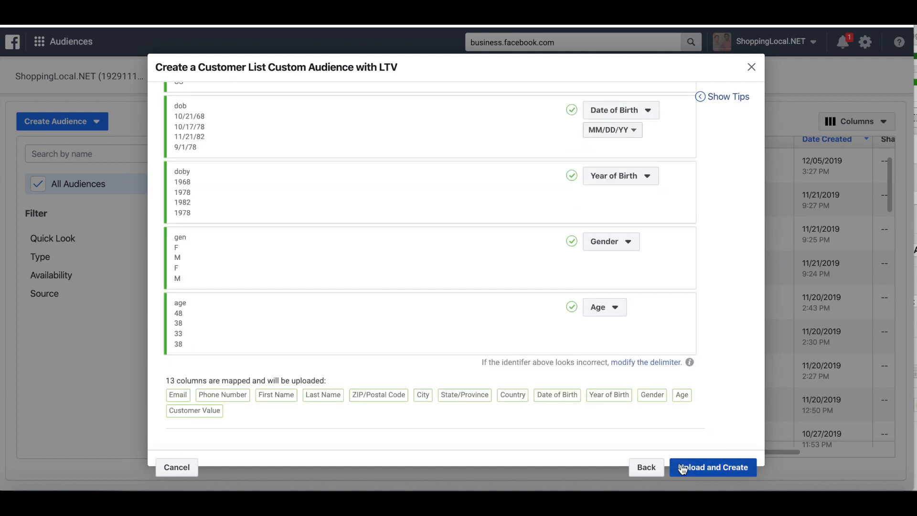
{"action": "left_click", "coordinate": [712, 468]}
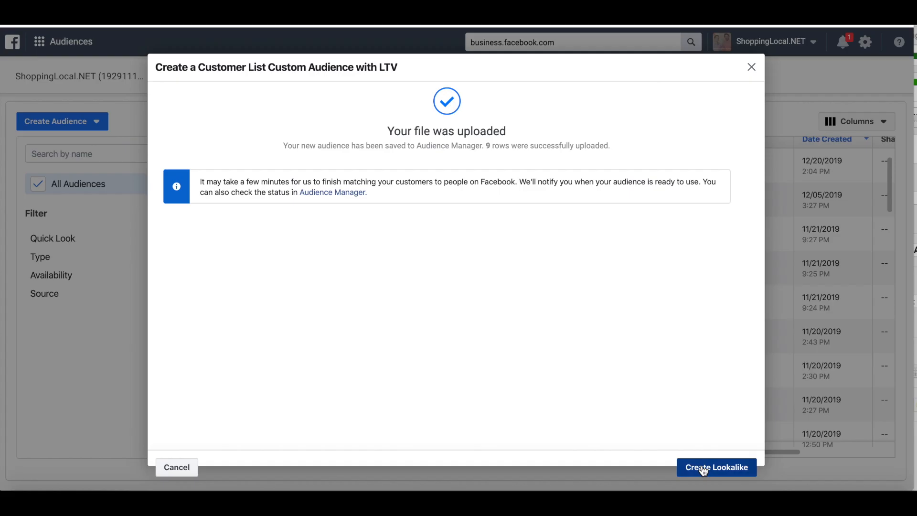
Step: Create a 1% lookalike audience of the uploaded list located in the United States
{"action": "left_click", "coordinate": [717, 467]}
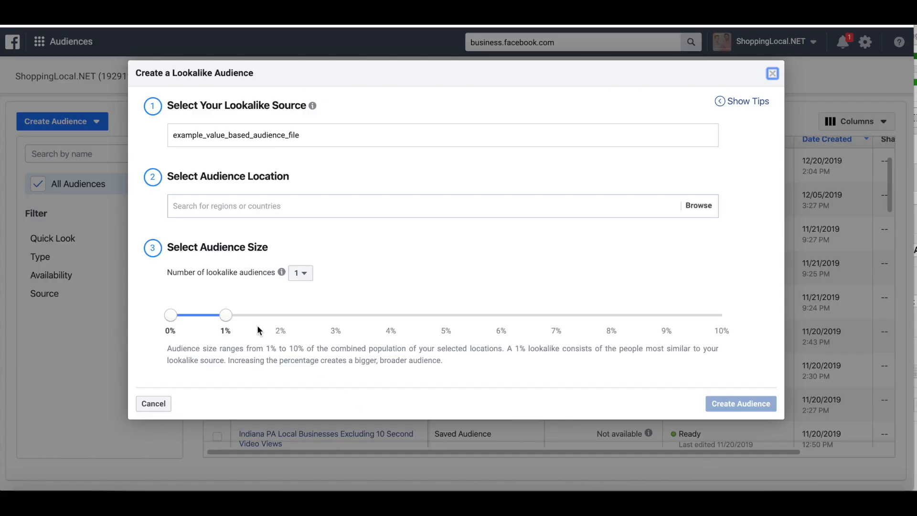
{"action": "type", "text": "united states"}
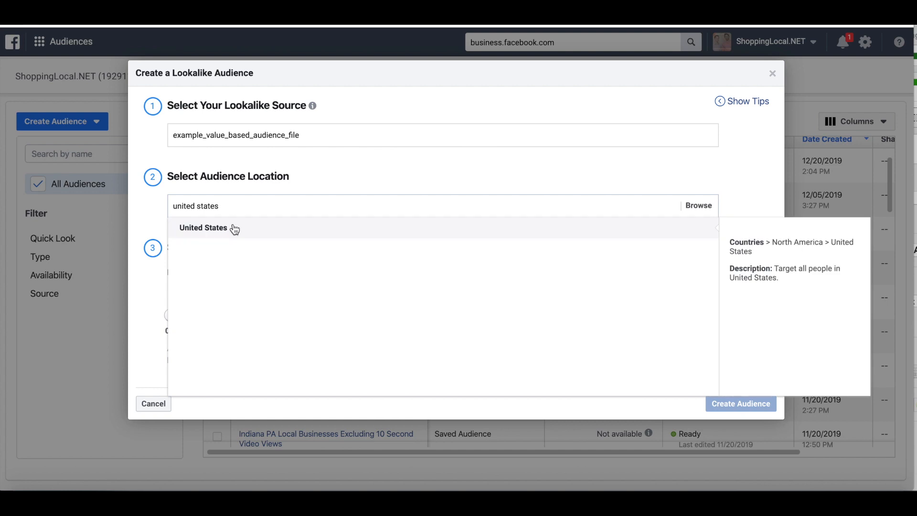
{"action": "left_click", "coordinate": [203, 227]}
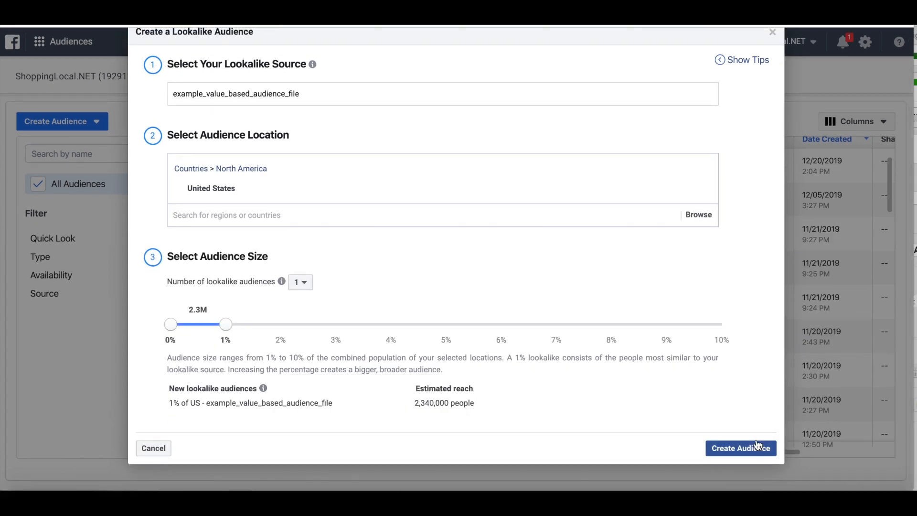
{"action": "left_click", "coordinate": [740, 448]}
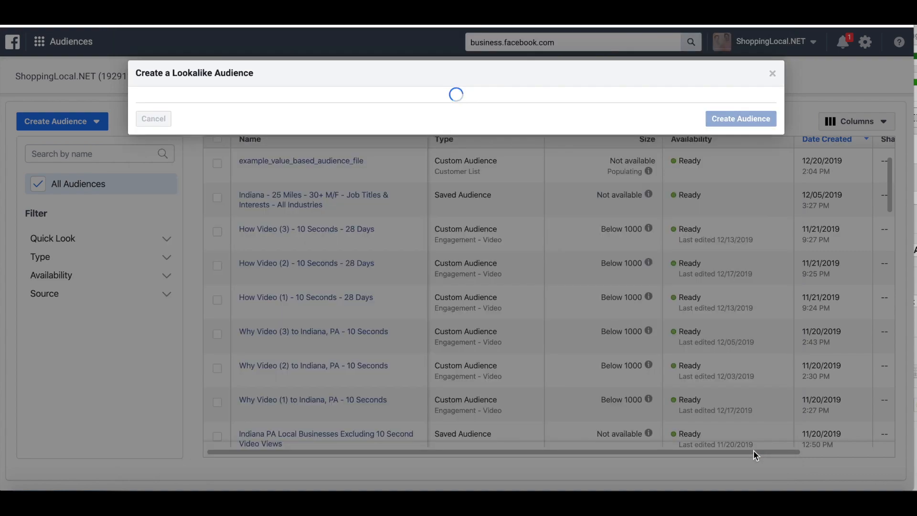
Step: From the uploaded customer list's details, start a new ad via Actions > Create Ad
{"action": "left_click", "coordinate": [740, 118]}
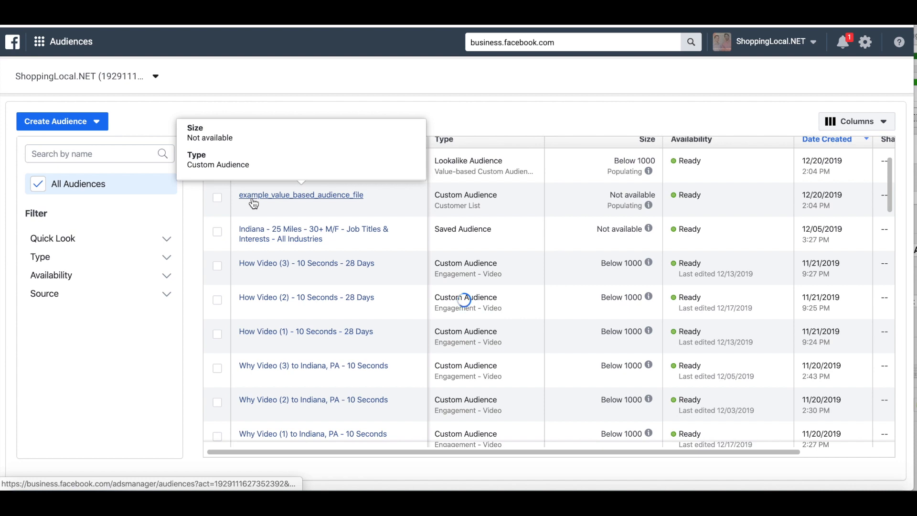
{"action": "left_click", "coordinate": [294, 195]}
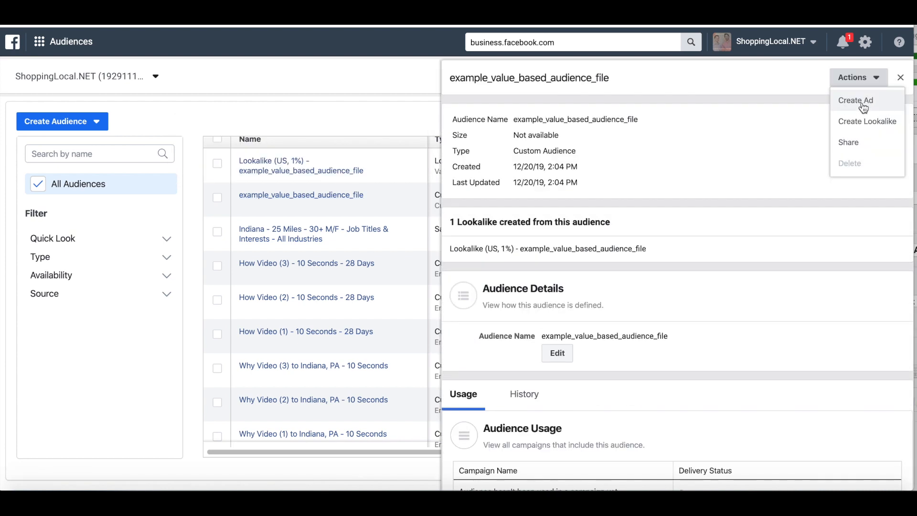
{"action": "left_click", "coordinate": [855, 101]}
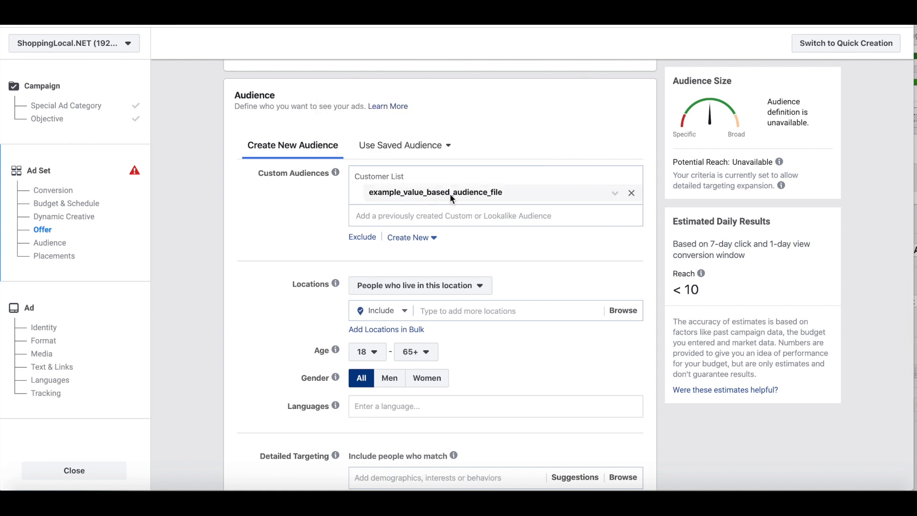
{"action": "mouse_move", "coordinate": [447, 197]}
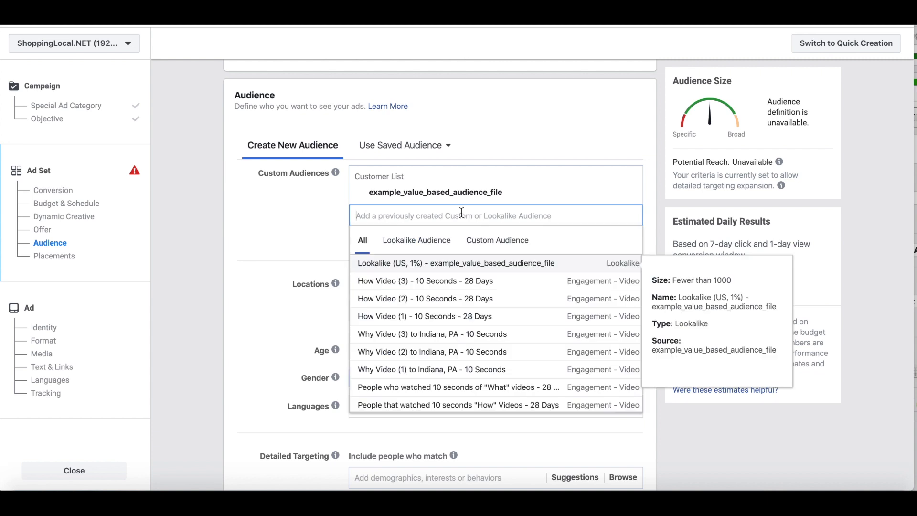
{"action": "mouse_move", "coordinate": [403, 269]}
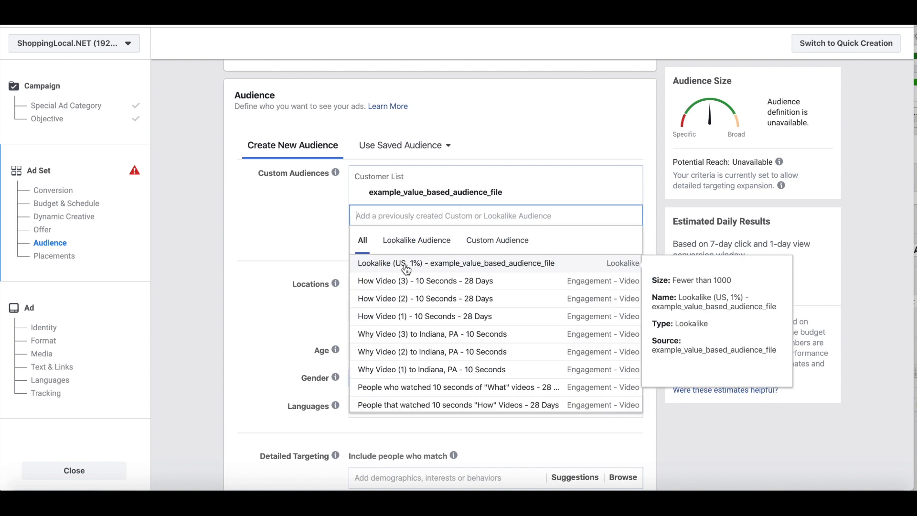
Step: Target the Lookalike (US, 1%) audience and add Pittsburgh, Pennsylvania as the location
{"action": "left_click", "coordinate": [452, 264]}
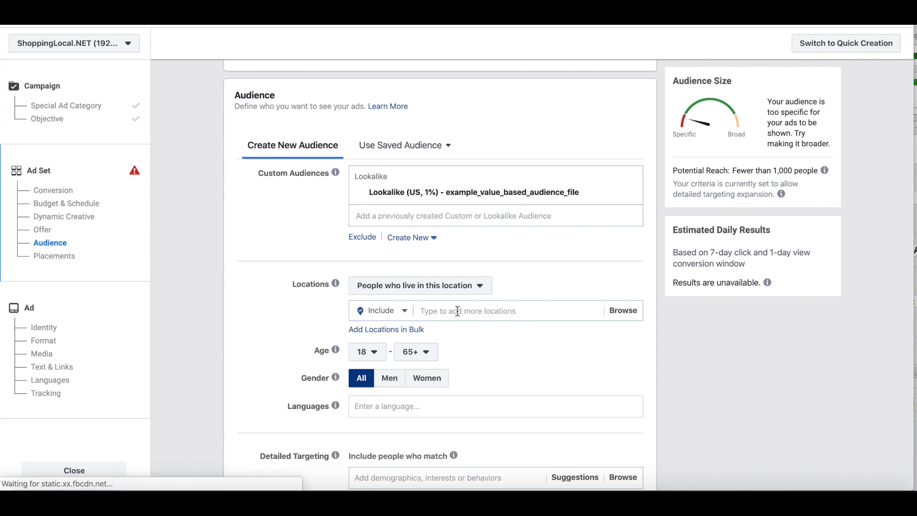
{"action": "type", "text": "pittsburgh"}
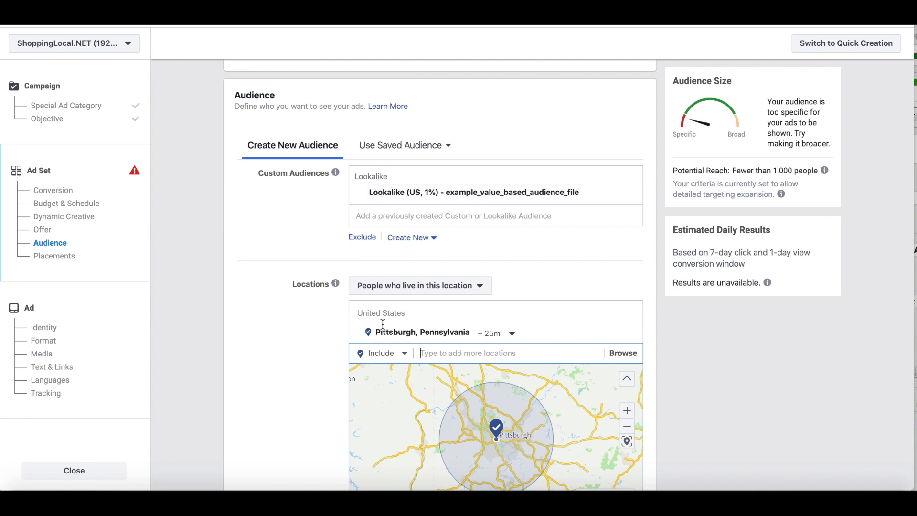
{"action": "scroll", "scroll_direction": "down", "scroll_amount": 3}
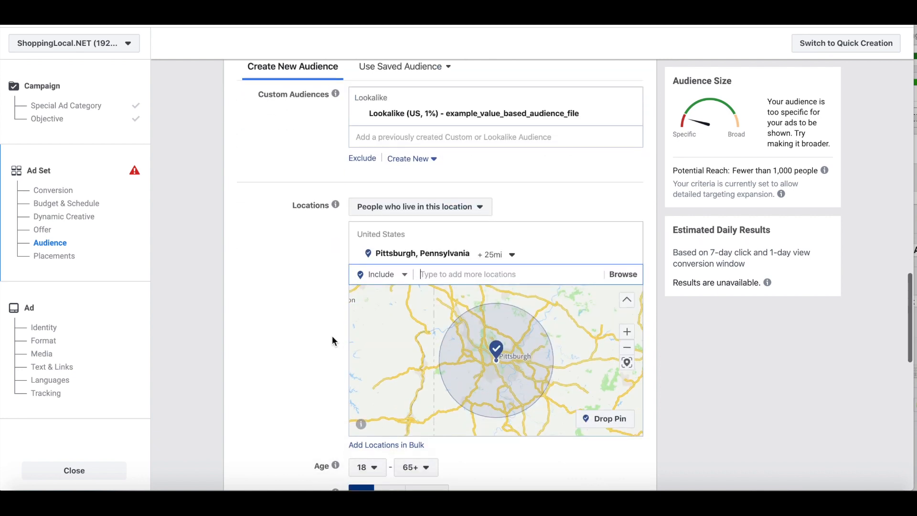
{"action": "mouse_move", "coordinate": [80, 347]}
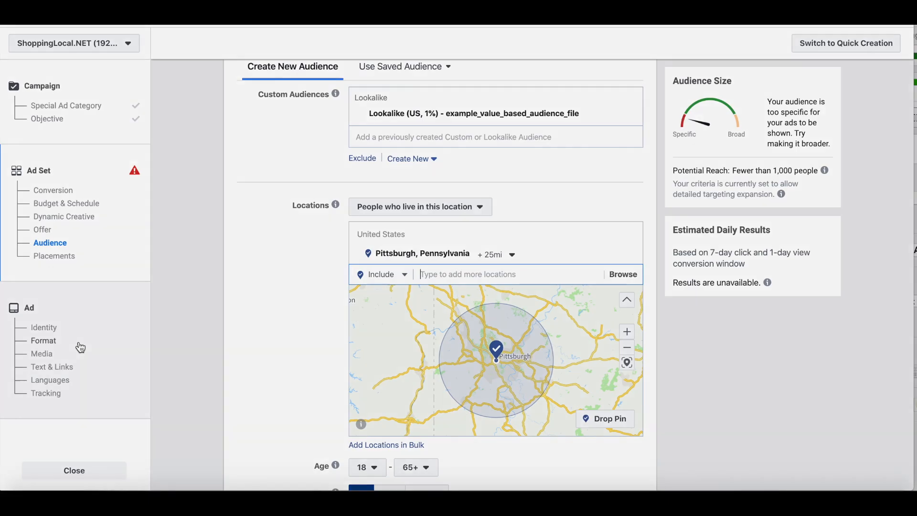